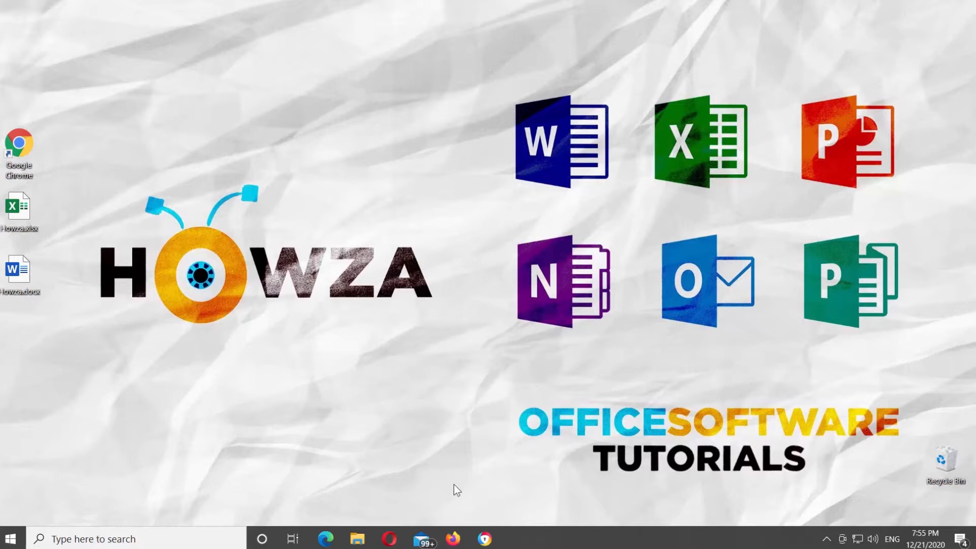
{"action": "mouse_move", "coordinate": [32, 211]}
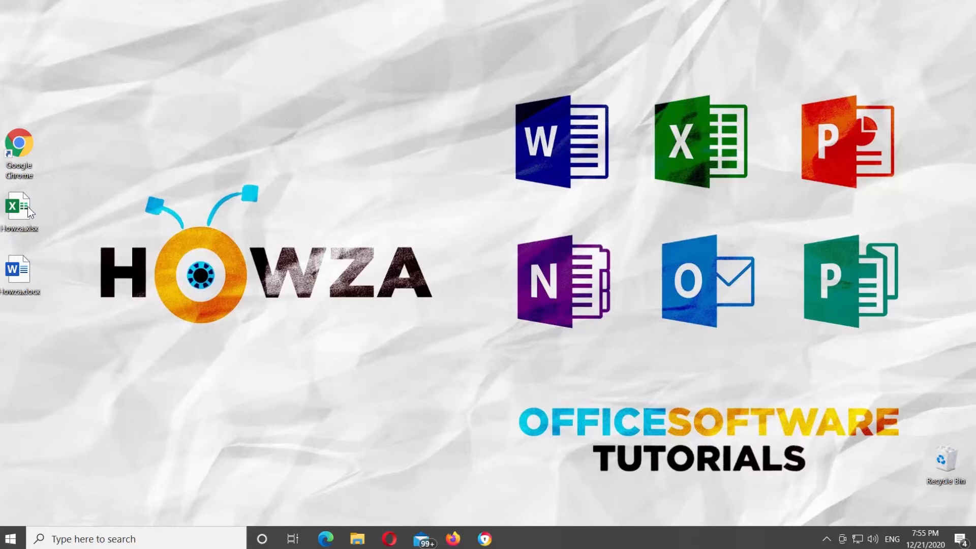
- Open the Howza.xlsx workbook from the desktop
{"action": "double_click", "coordinate": [19, 205]}
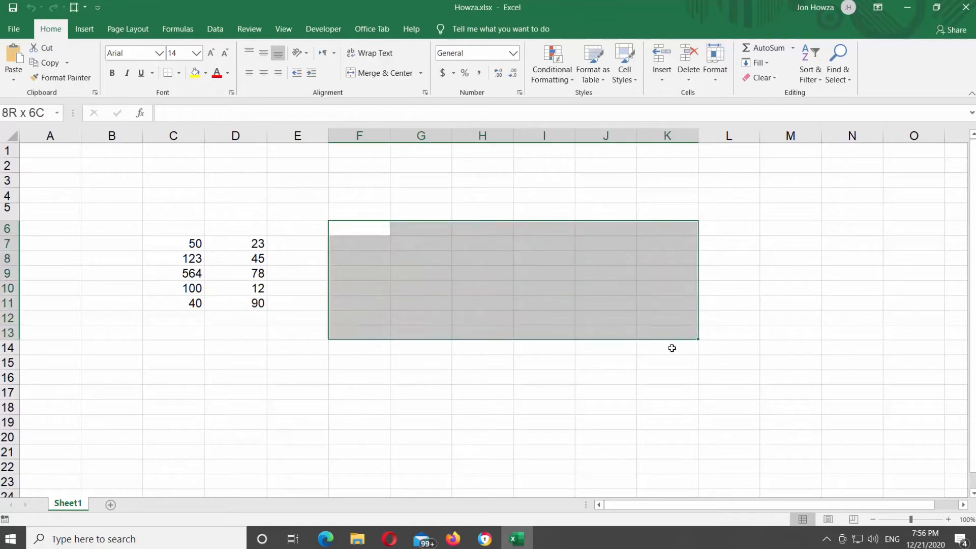
- Apply All Borders to the range F6:K17 to form a gridded table
{"action": "left_click_drag", "start_coordinate": [672, 348], "coordinate": [672, 389]}
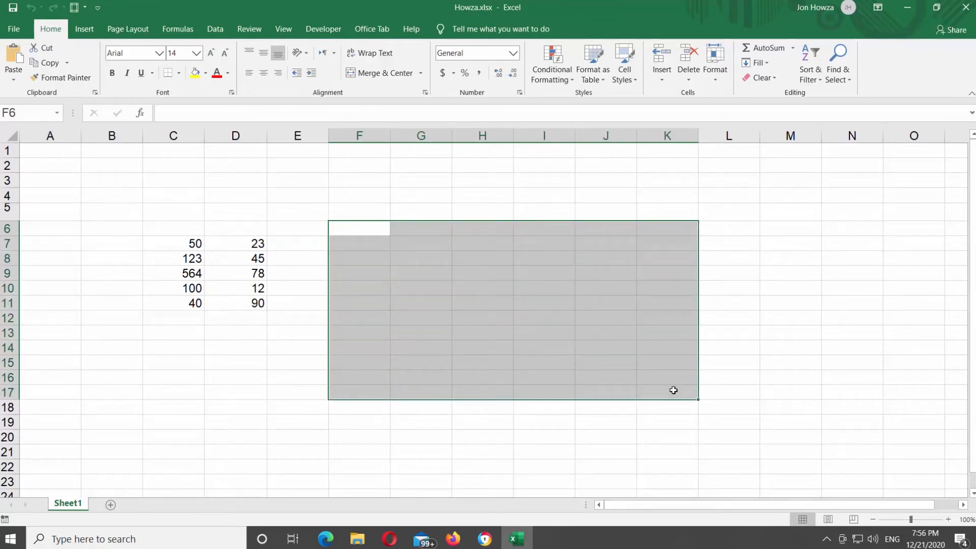
{"action": "left_click", "coordinate": [180, 78]}
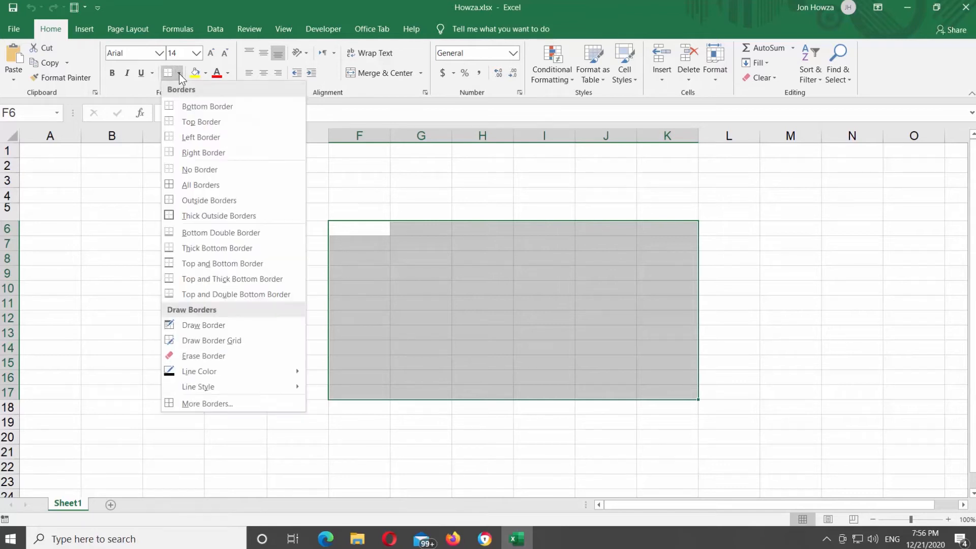
{"action": "mouse_move", "coordinate": [200, 185]}
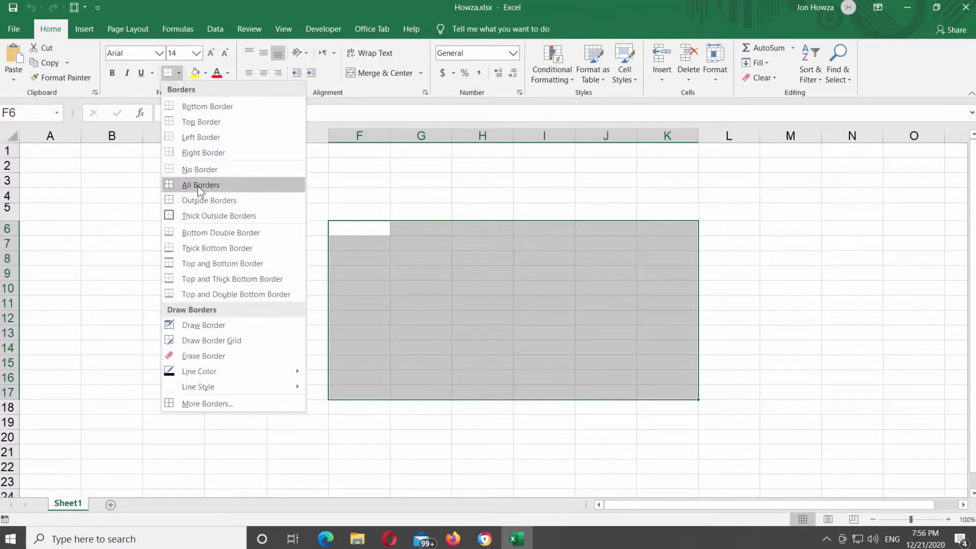
{"action": "left_click", "coordinate": [200, 184]}
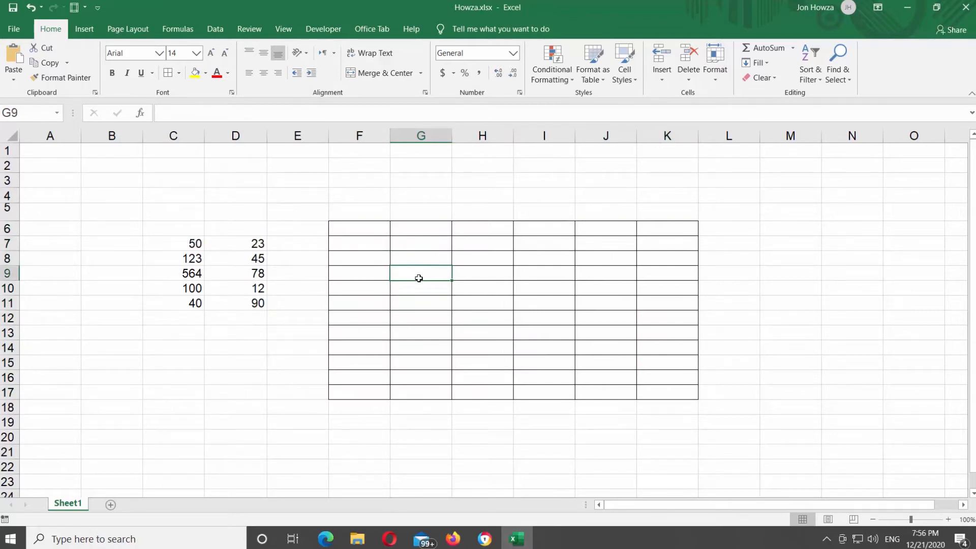
{"action": "mouse_move", "coordinate": [301, 182]}
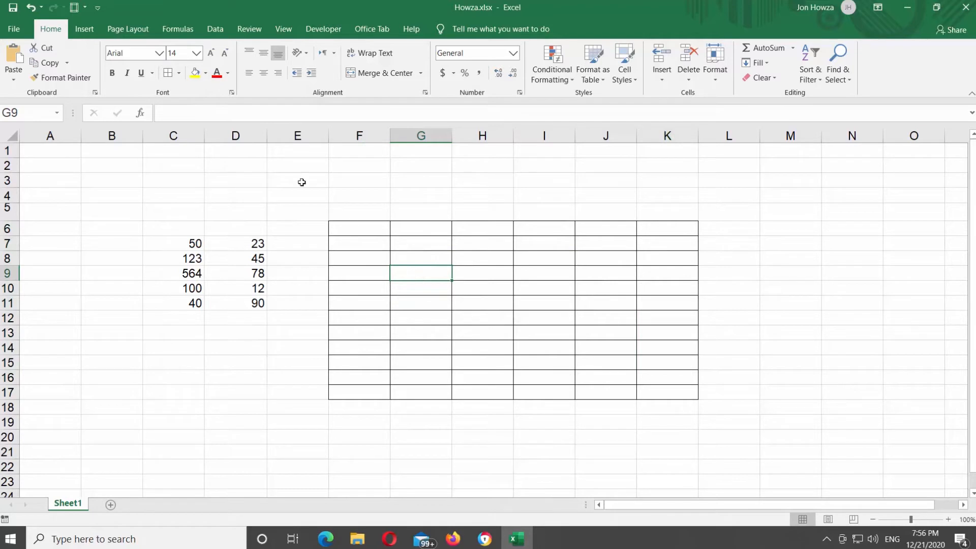
- Erase the inner gridlines of G7:J16 so only the table frame remains
{"action": "left_click", "coordinate": [166, 74]}
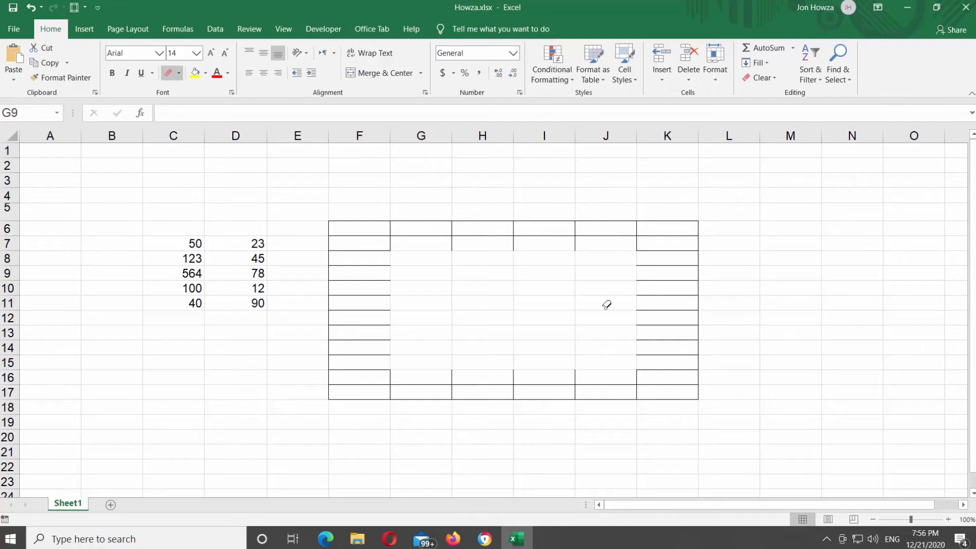
{"action": "left_click", "coordinate": [179, 73]}
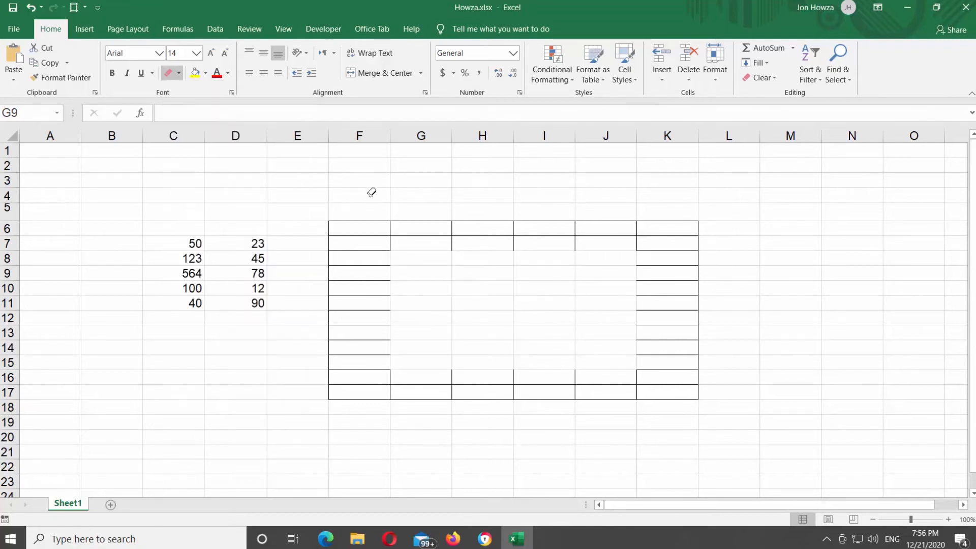
- Turn off Erase Border and select the inner block G8:J15
{"action": "left_click", "coordinate": [181, 73]}
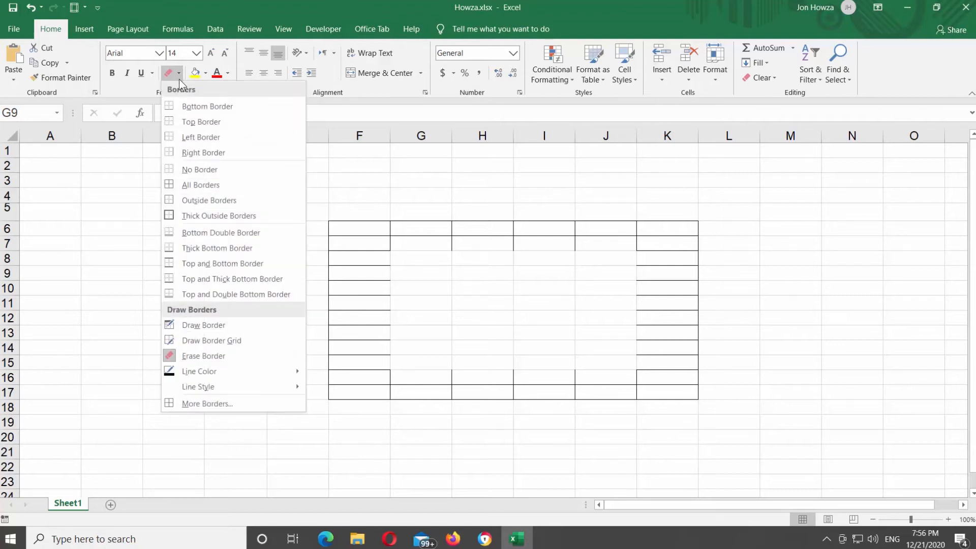
{"action": "left_click", "coordinate": [420, 274]}
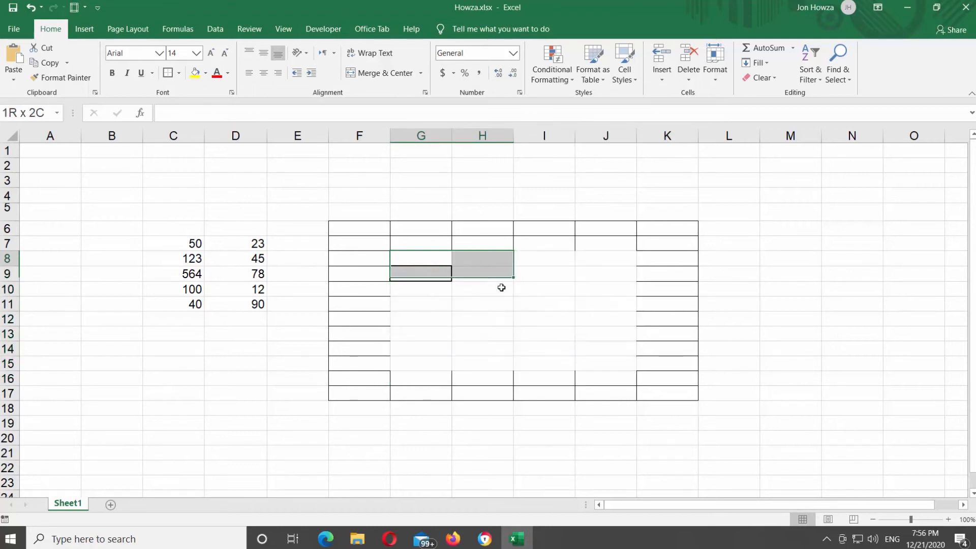
{"action": "left_click_drag", "start_coordinate": [502, 286], "coordinate": [614, 370]}
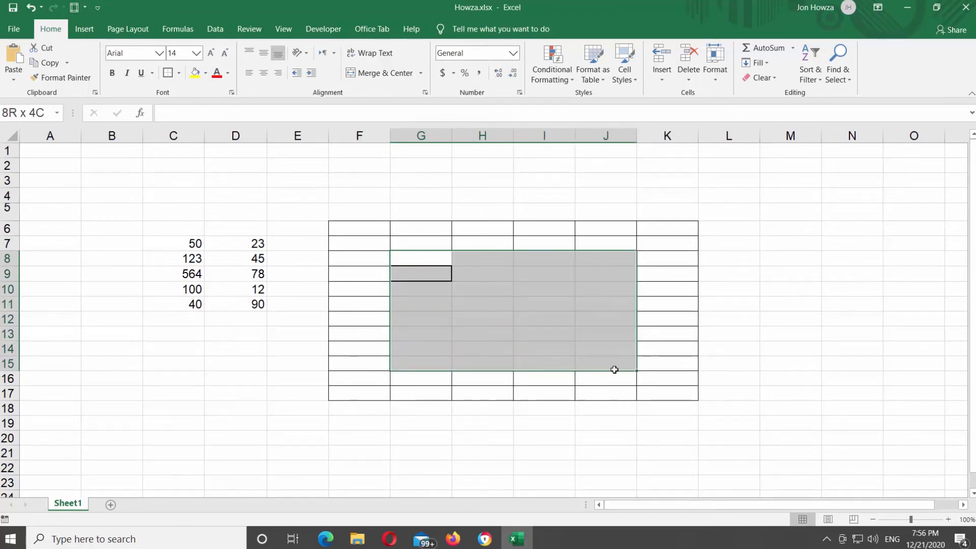
- Give G8:J15 a thick outside border and deselect to review the table
{"action": "left_click", "coordinate": [179, 73]}
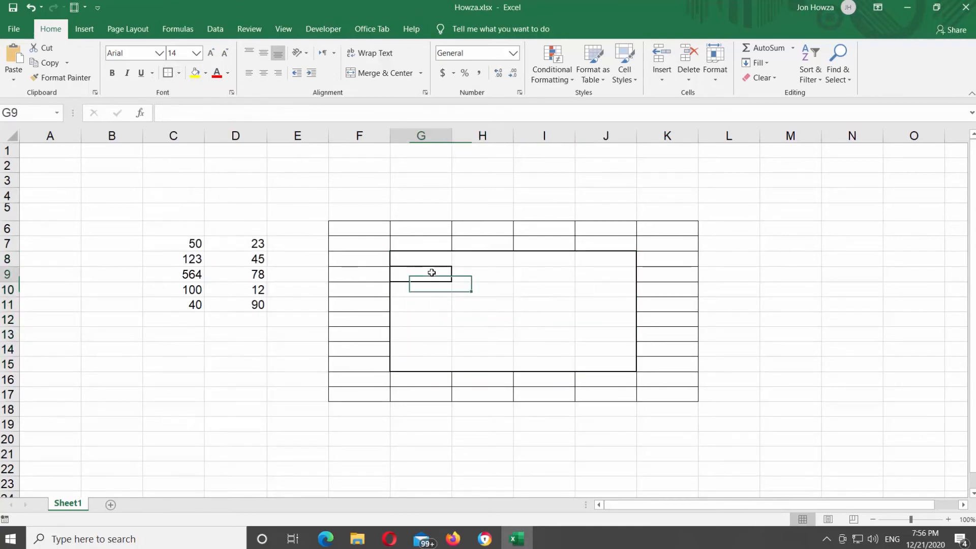
{"action": "left_click", "coordinate": [169, 73]}
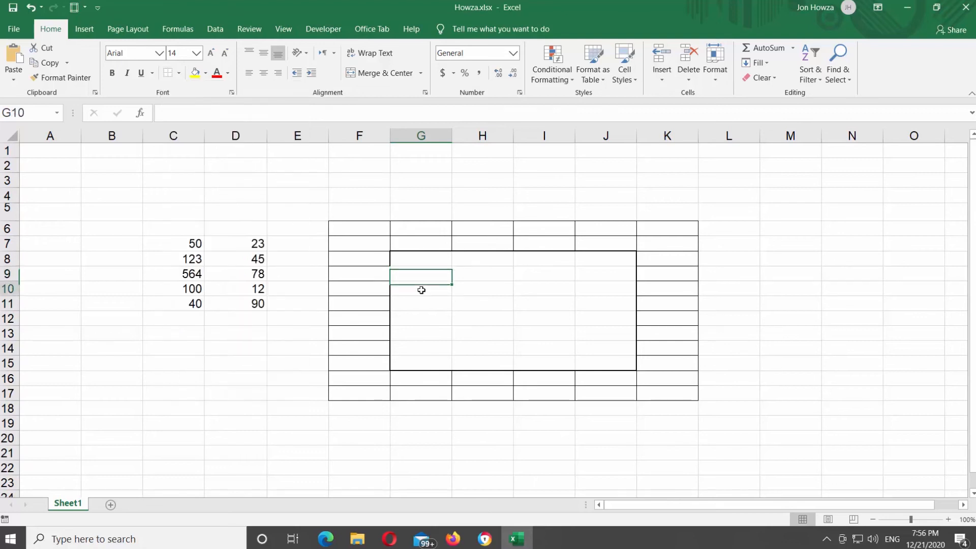
{"action": "left_click", "coordinate": [542, 318]}
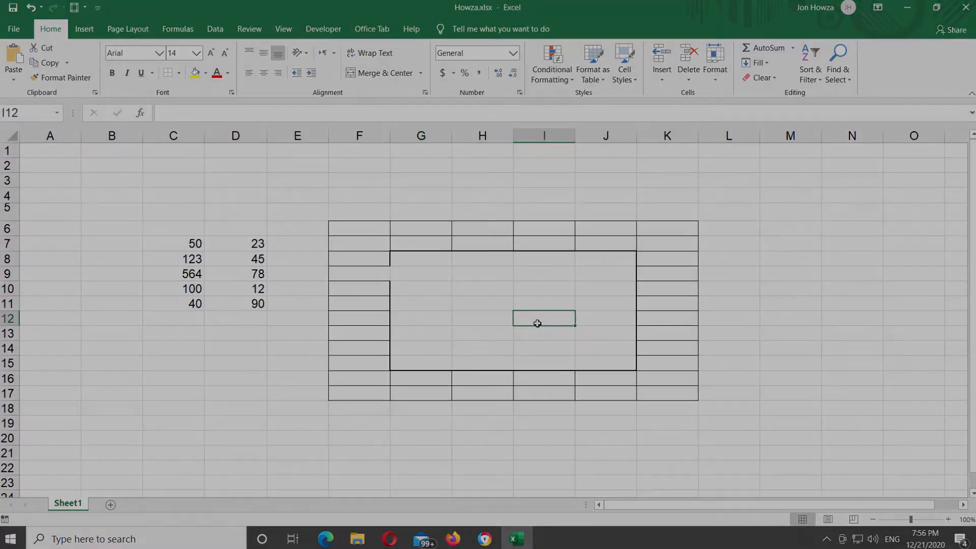